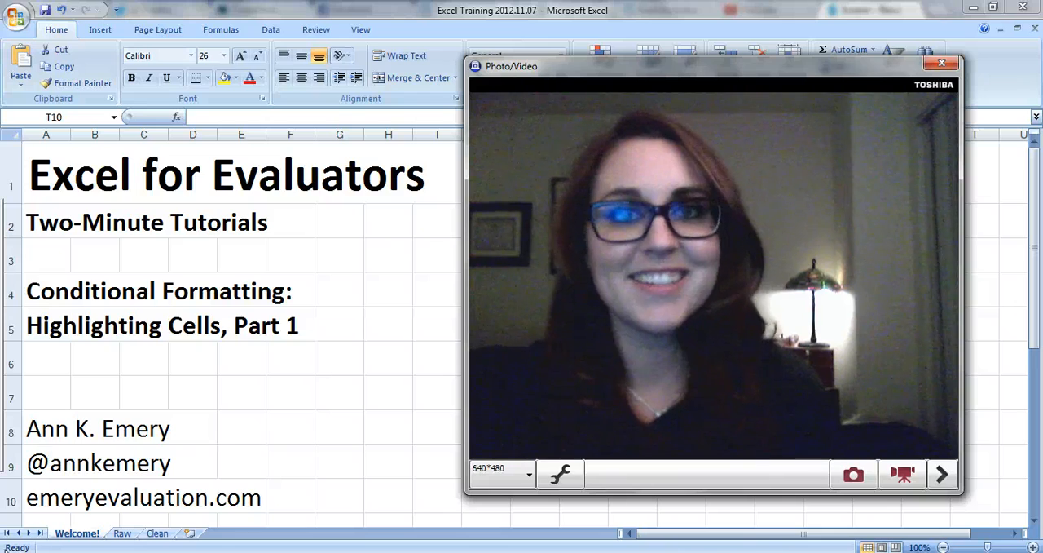
- Review the Raw sheet, then the Clean sheet's ID, school level and Q1–Q25 columns
{"action": "left_click", "coordinate": [942, 62]}
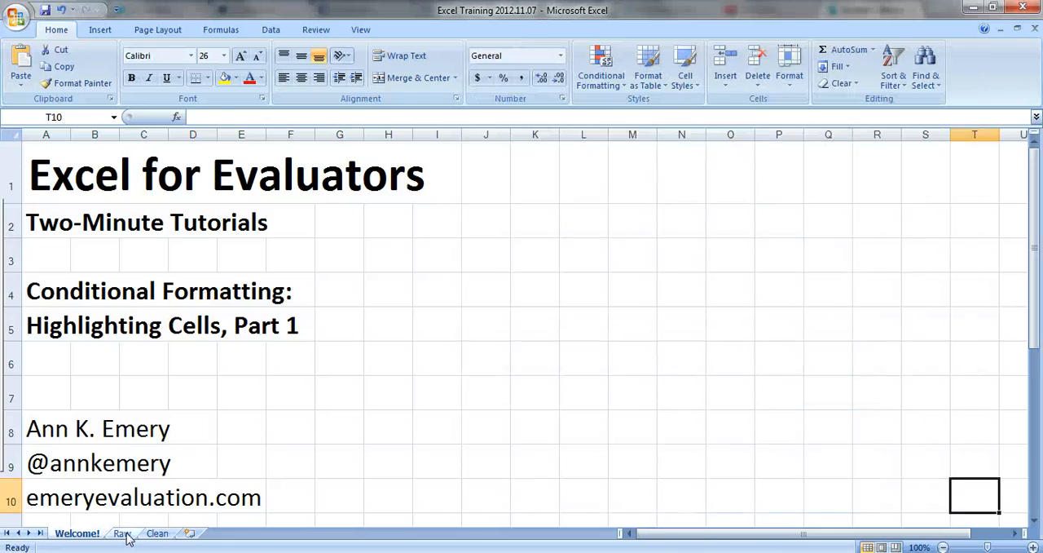
{"action": "left_click", "coordinate": [122, 533]}
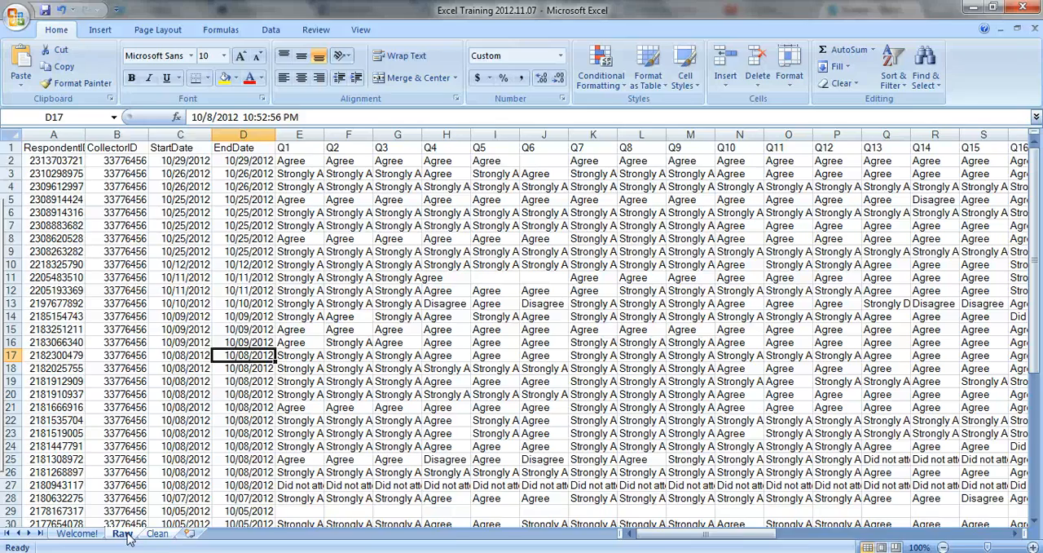
{"action": "left_click", "coordinate": [156, 533]}
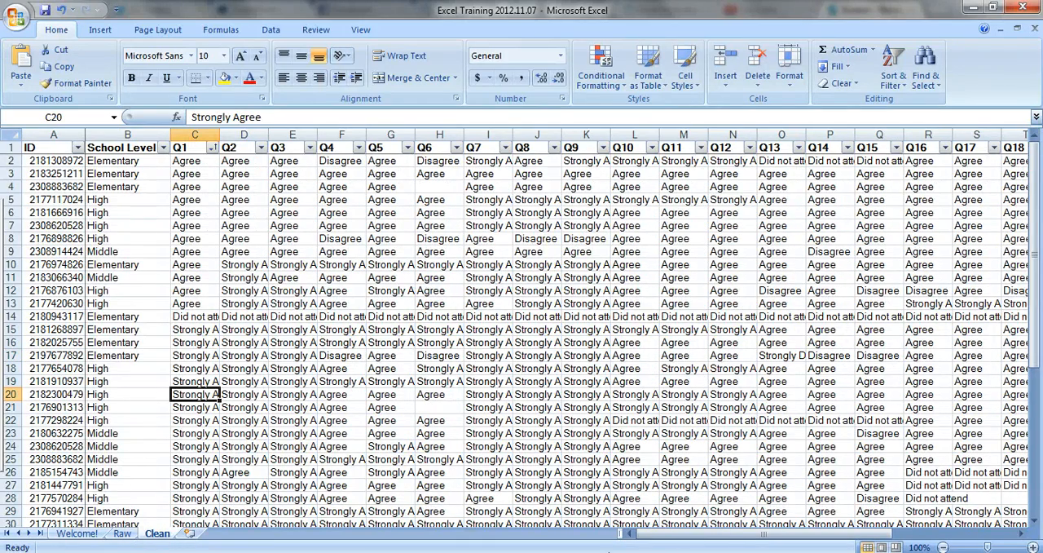
{"action": "scroll", "scroll_direction": "right", "scroll_amount": 3}
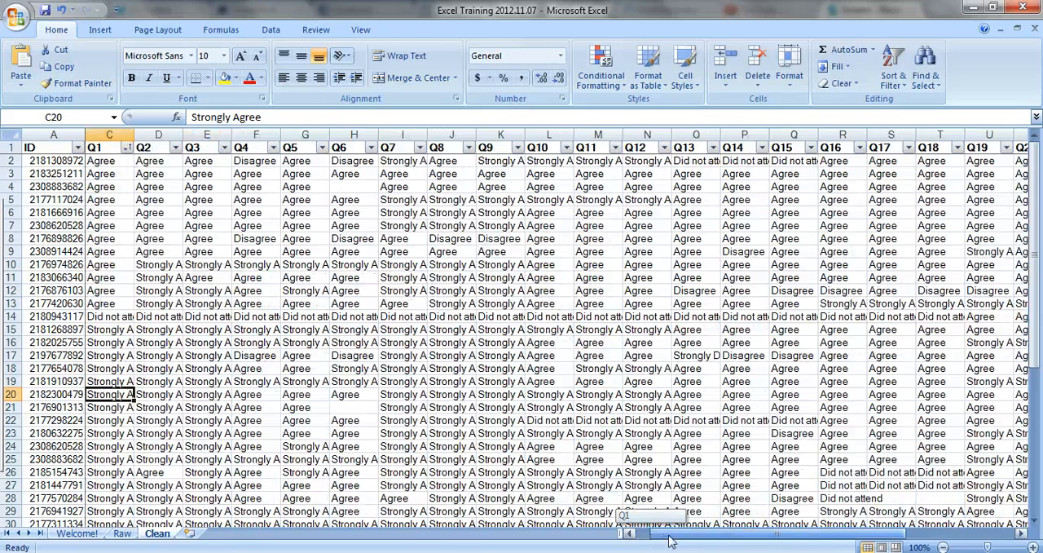
{"action": "scroll", "scroll_direction": "right", "scroll_amount": 3}
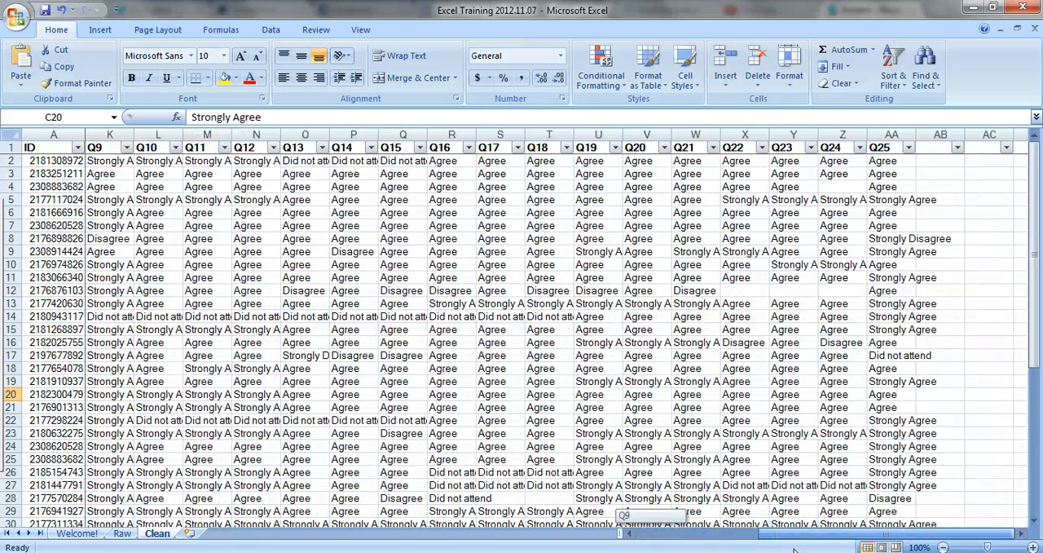
{"action": "scroll", "scroll_direction": "left", "scroll_amount": 3}
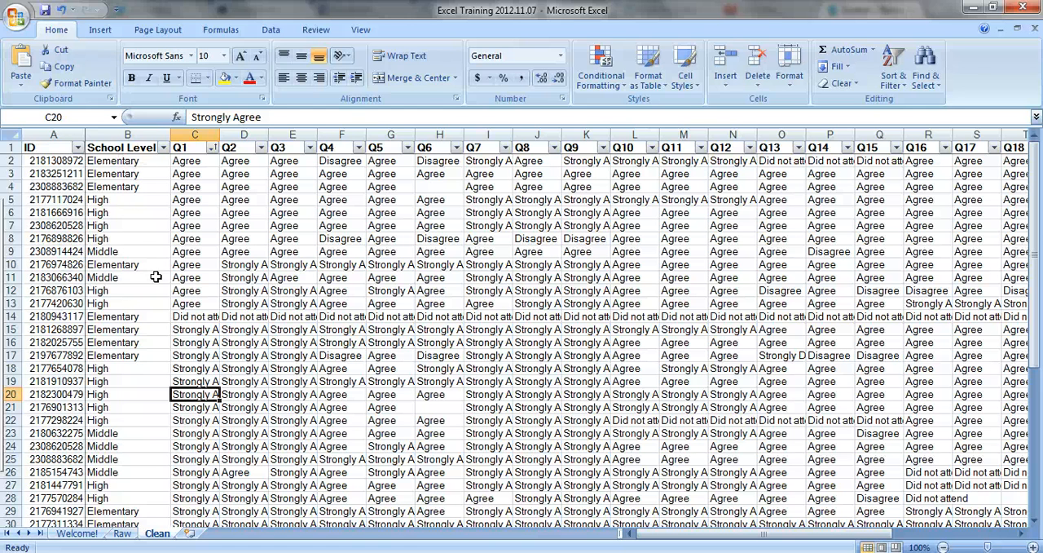
{"action": "mouse_move", "coordinate": [535, 238]}
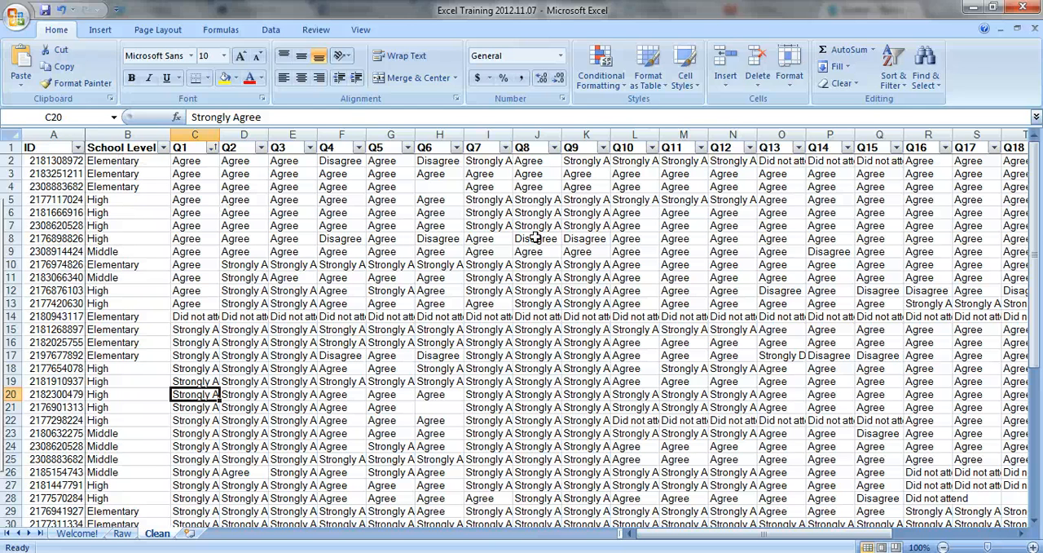
{"action": "mouse_move", "coordinate": [535, 238]}
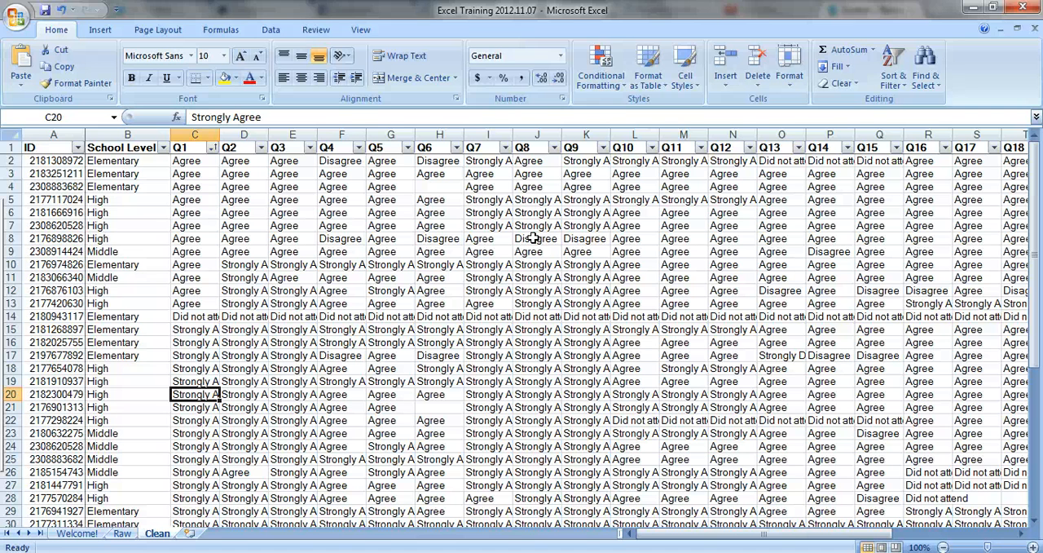
{"action": "mouse_move", "coordinate": [542, 295]}
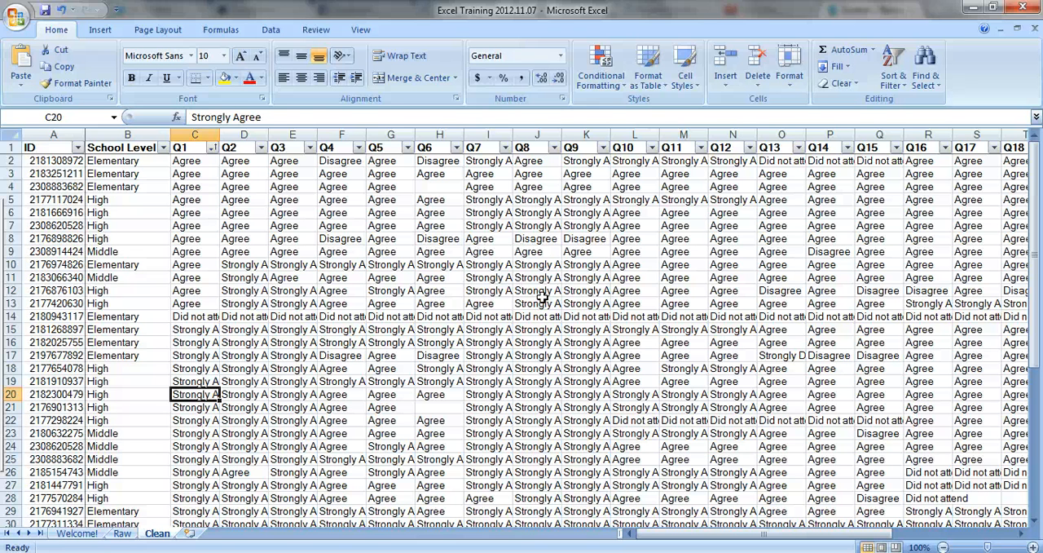
{"action": "mouse_move", "coordinate": [296, 225]}
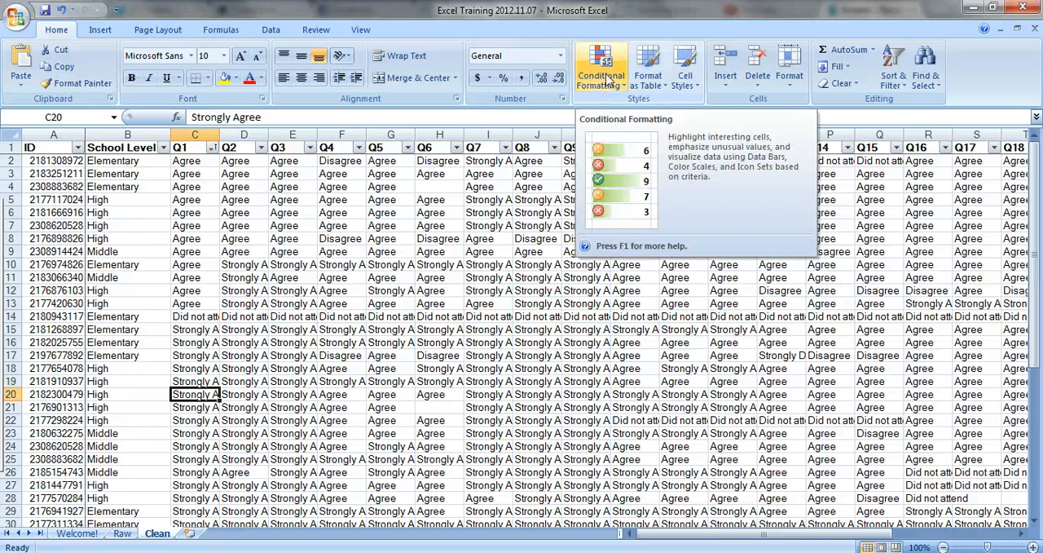
- Select the Q1–Q25 answer block from C2 down to the last respondent row 47
{"action": "left_click", "coordinate": [601, 65]}
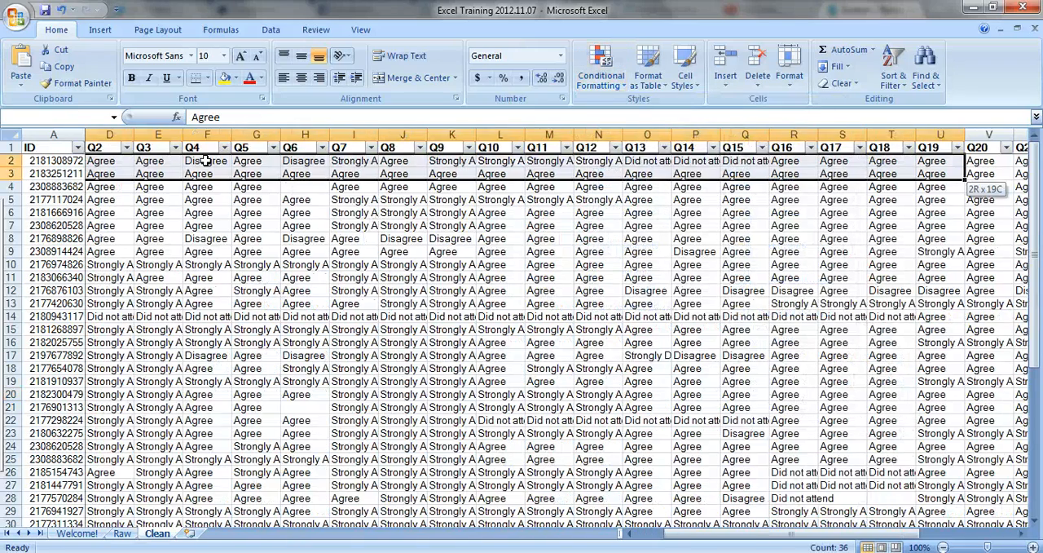
{"action": "scroll", "scroll_direction": "right", "scroll_amount": 3}
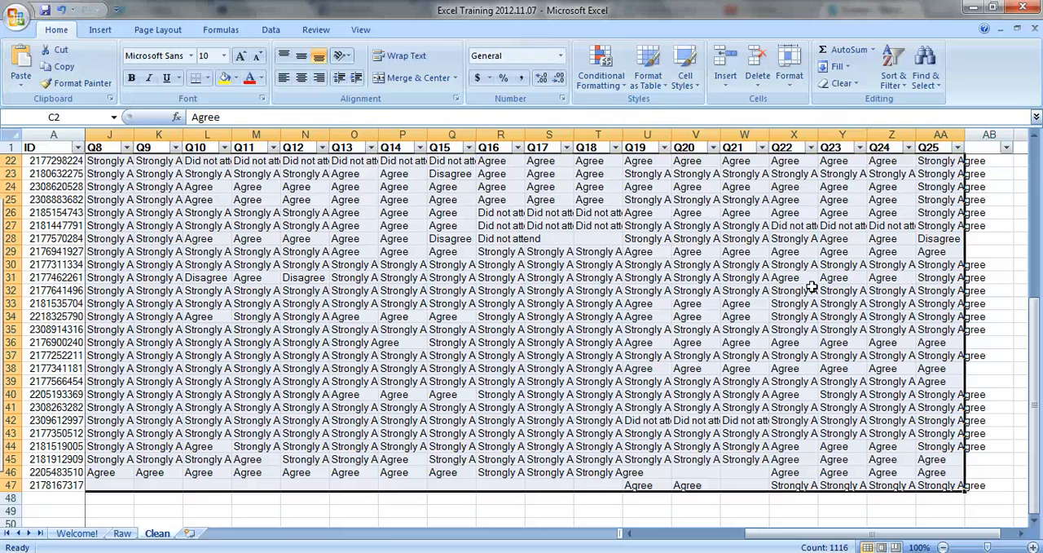
- Add an Equal To rule highlighting every 'Strongly Agree' answer in green
{"action": "left_click", "coordinate": [599, 65]}
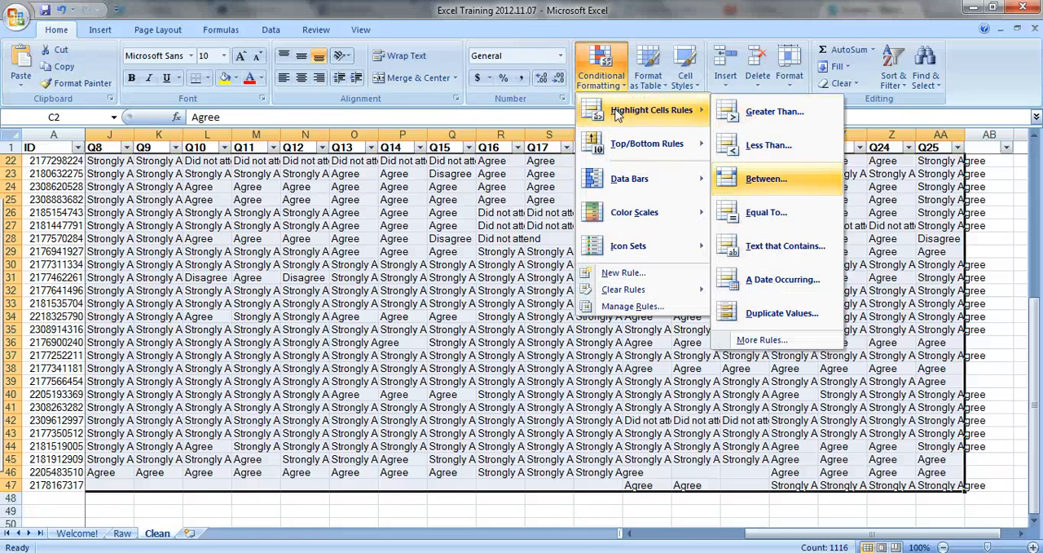
{"action": "left_click", "coordinate": [767, 211]}
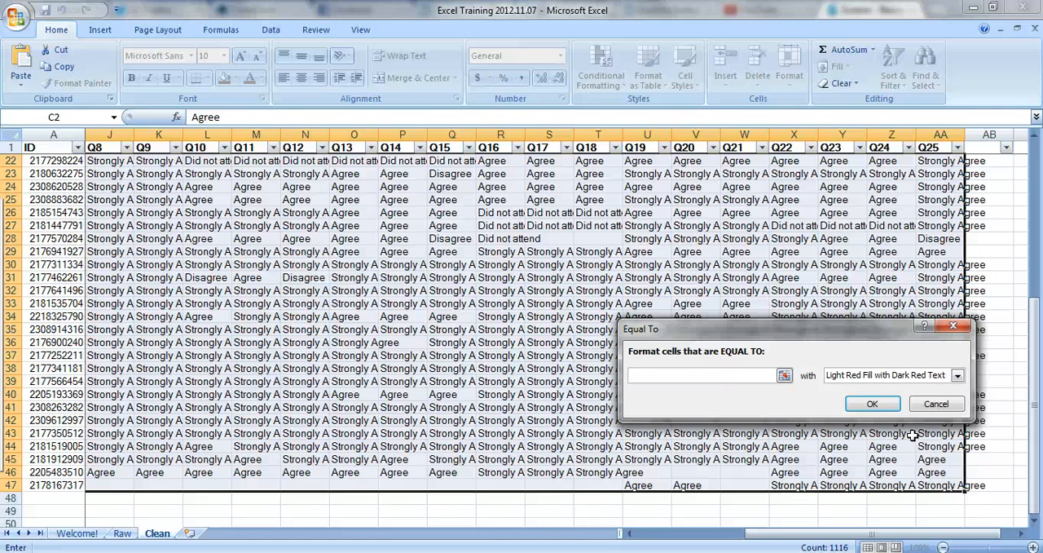
{"action": "type", "text": "Strongly Agree"}
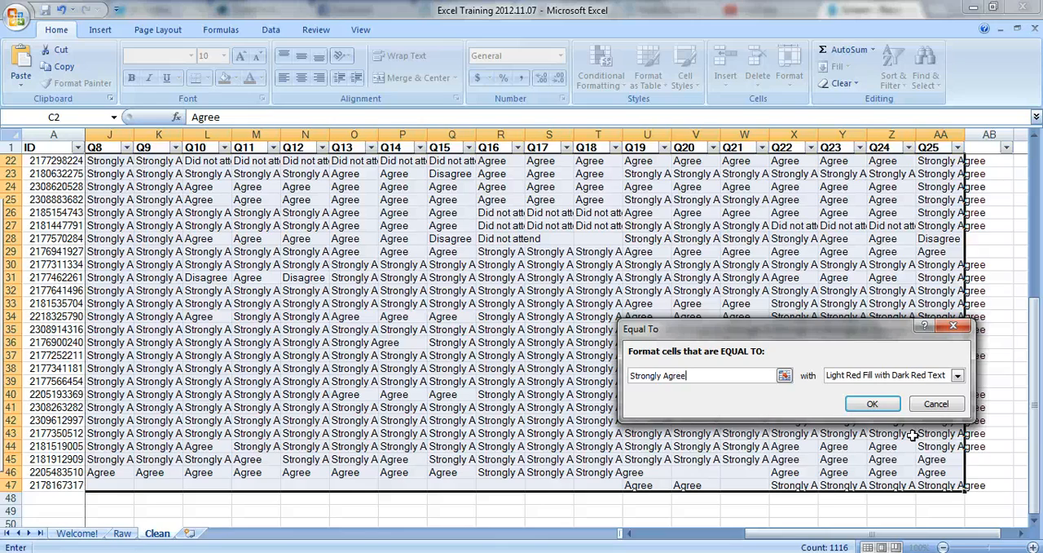
{"action": "left_click", "coordinate": [957, 375]}
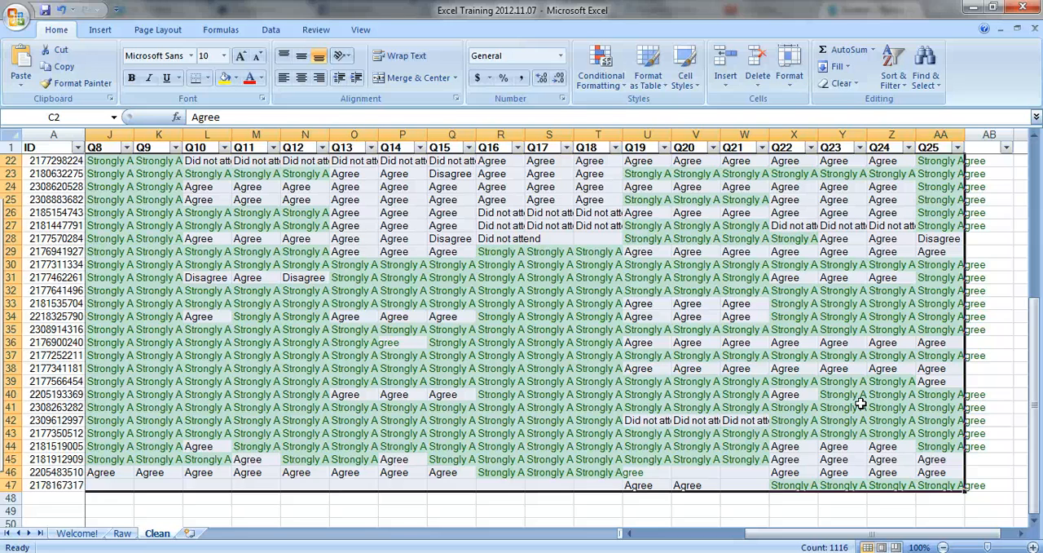
{"action": "left_click", "coordinate": [600, 63]}
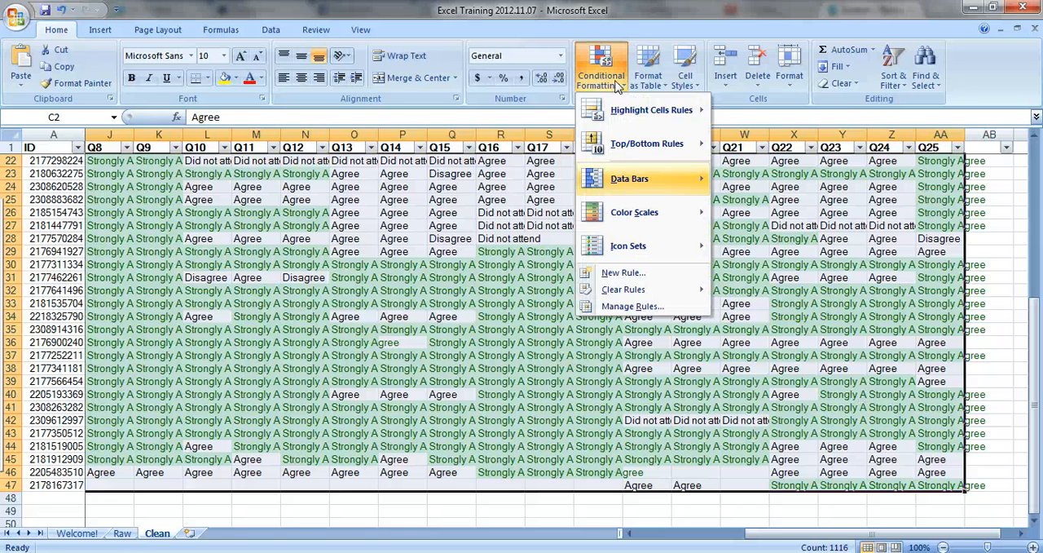
- Add a second Equal To rule giving every 'Agree' answer its own fill
{"action": "left_click", "coordinate": [653, 109]}
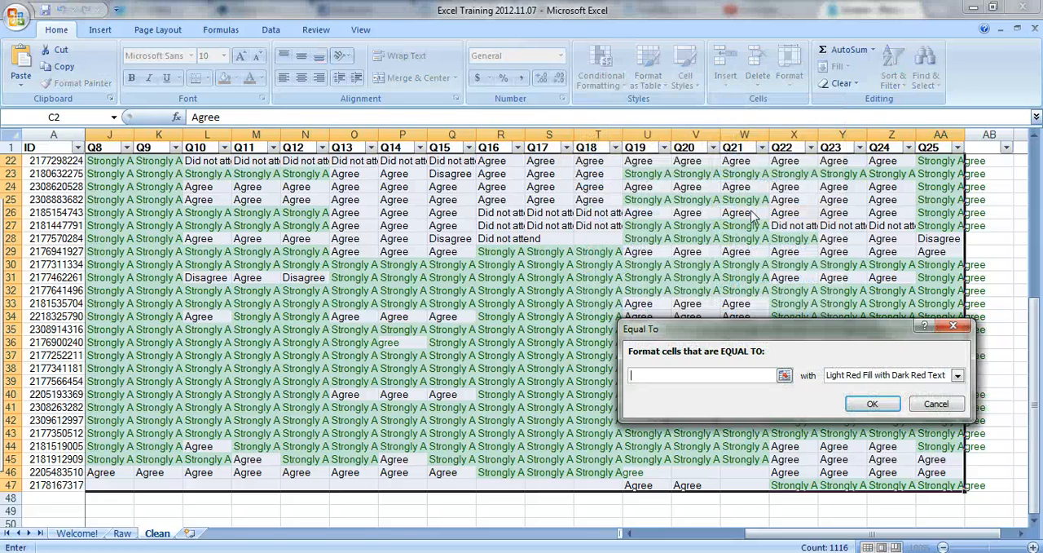
{"action": "type", "text": "Agree"}
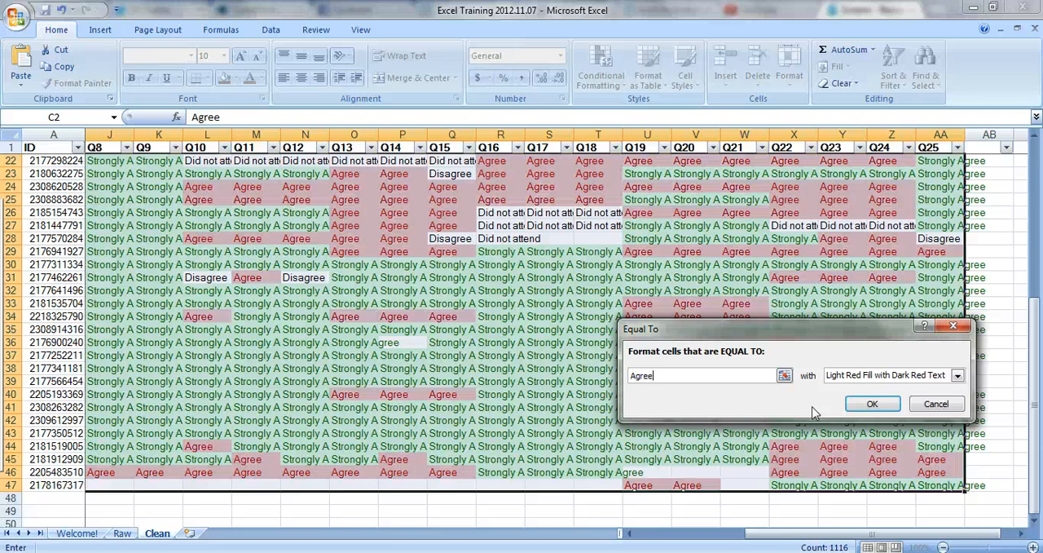
{"action": "left_click", "coordinate": [957, 375]}
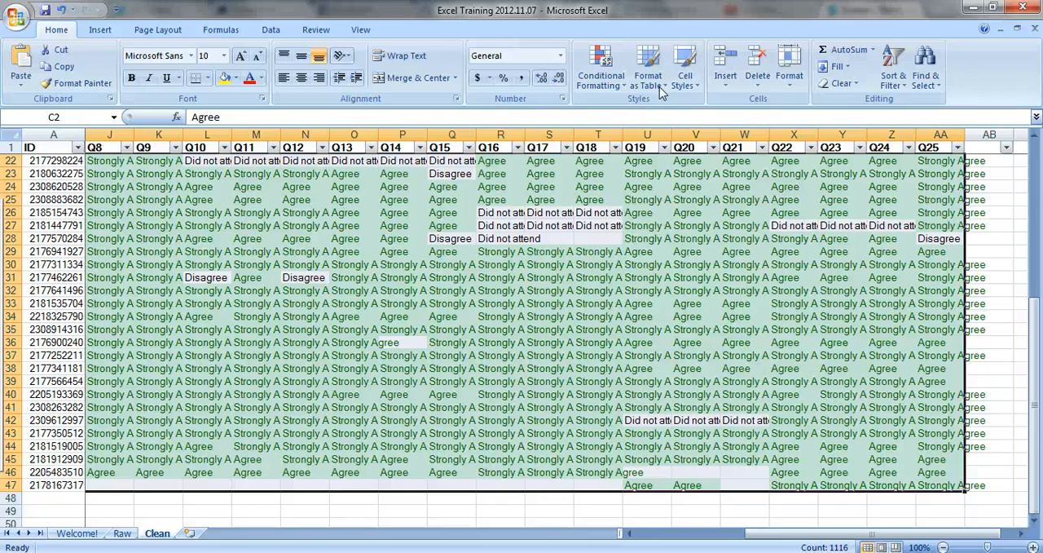
- Start a 'Strongly Disagree' rule, then clear all conditional formatting rules from the sheet
{"action": "left_click", "coordinate": [600, 64]}
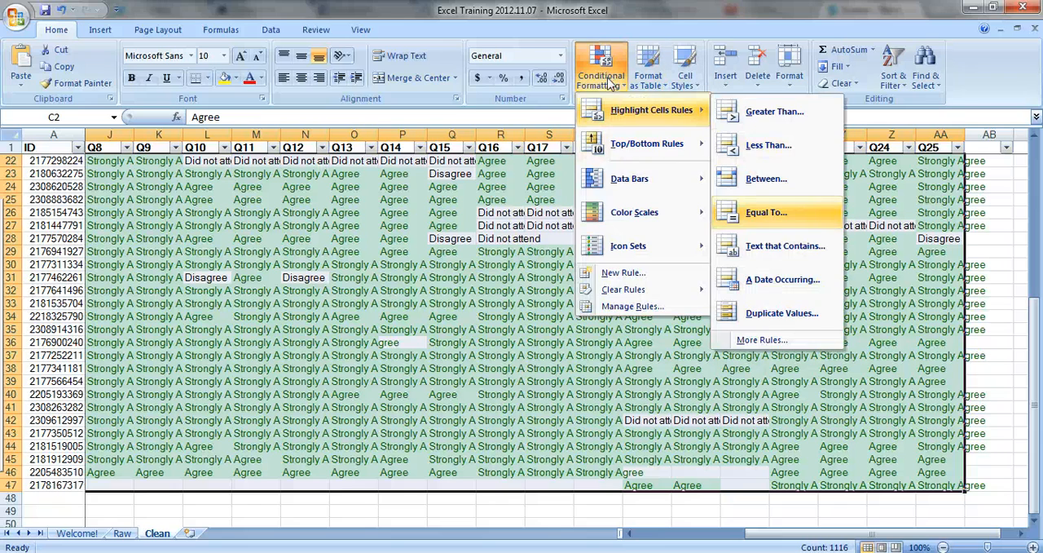
{"action": "left_click", "coordinate": [766, 212]}
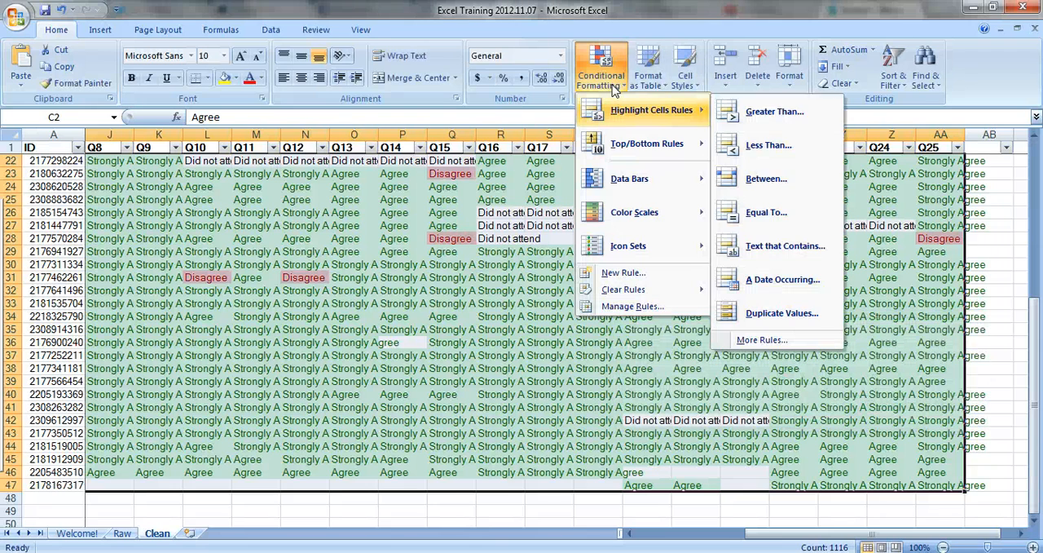
{"action": "left_click", "coordinate": [766, 212]}
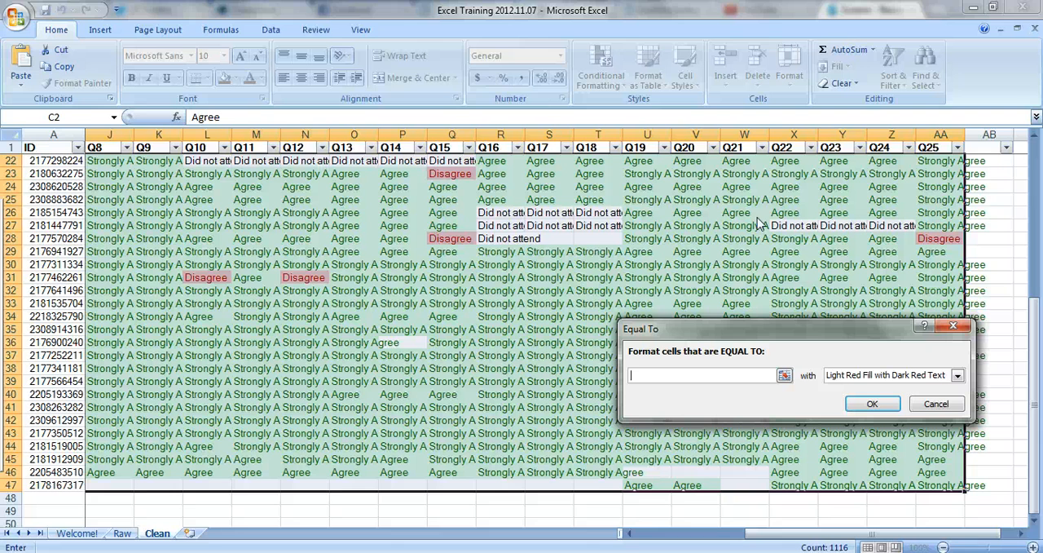
{"action": "type", "text": "Strongly D"}
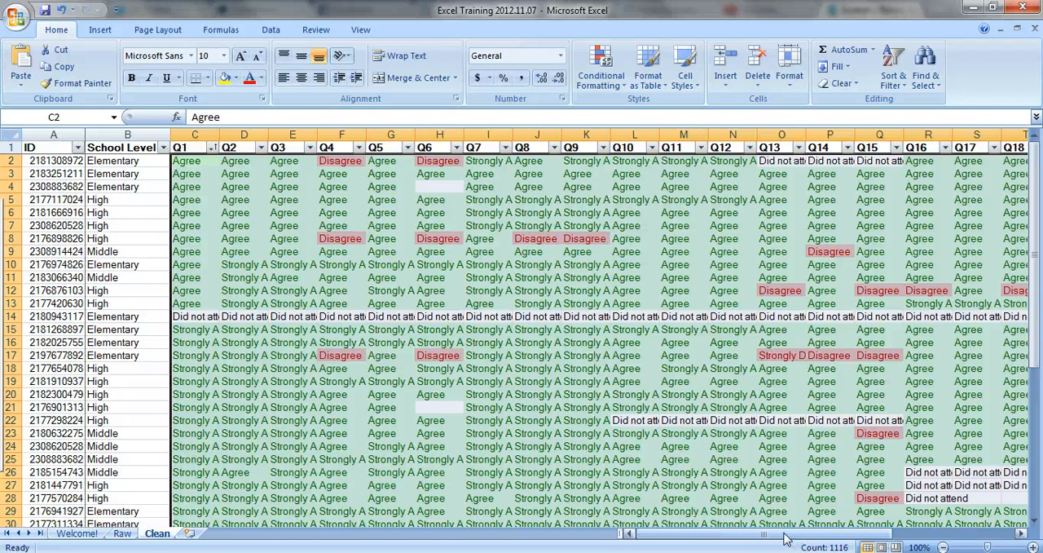
{"action": "left_click", "coordinate": [600, 65]}
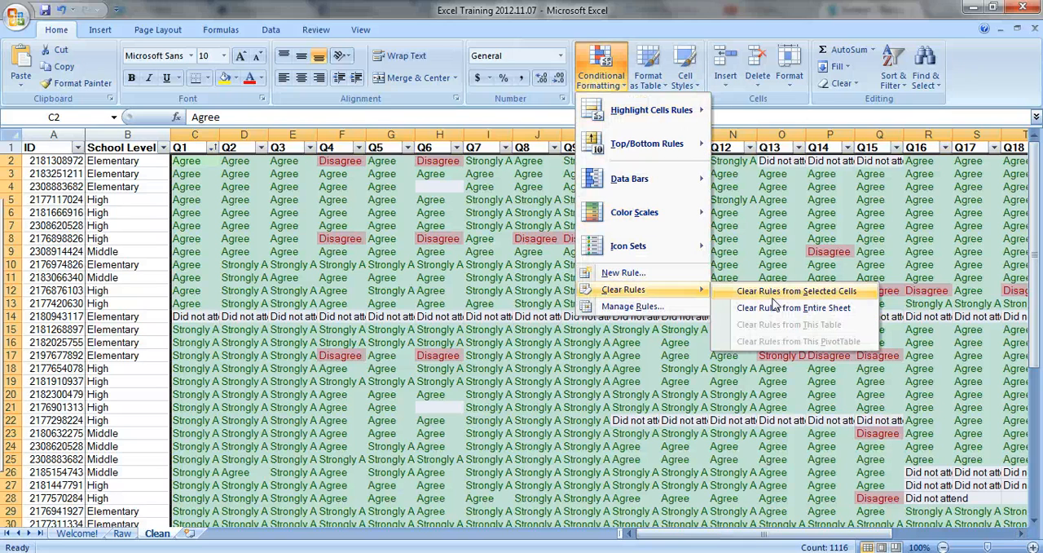
{"action": "left_click", "coordinate": [792, 307]}
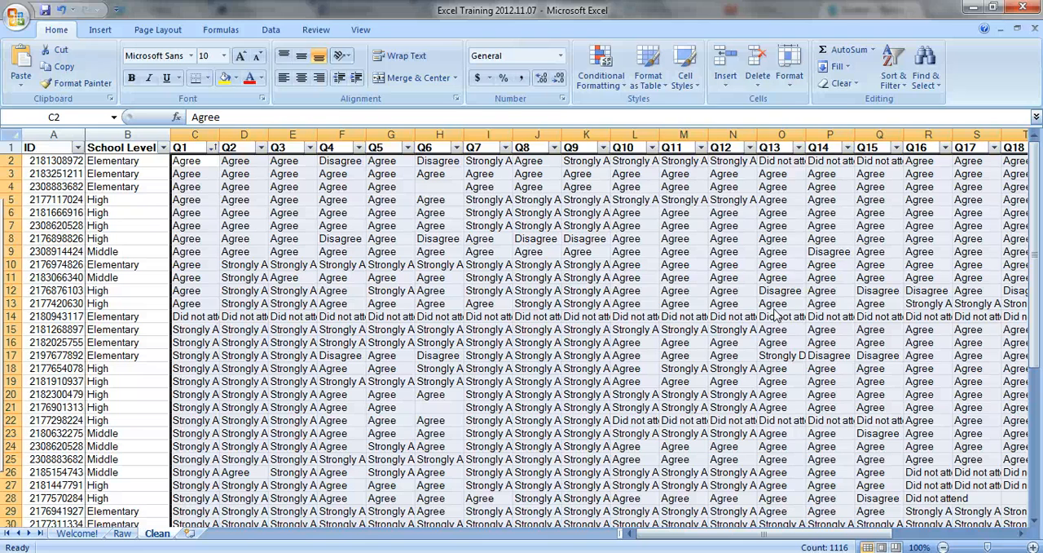
- Recreate the green 'Strongly Agree' Equal To highlight rule
{"action": "left_click", "coordinate": [600, 65]}
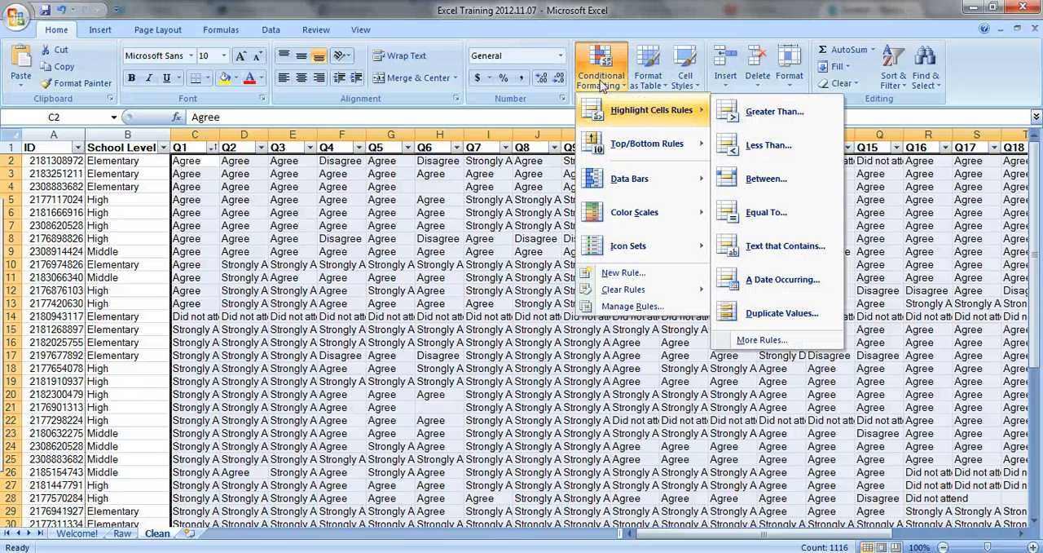
{"action": "mouse_move", "coordinate": [606, 118]}
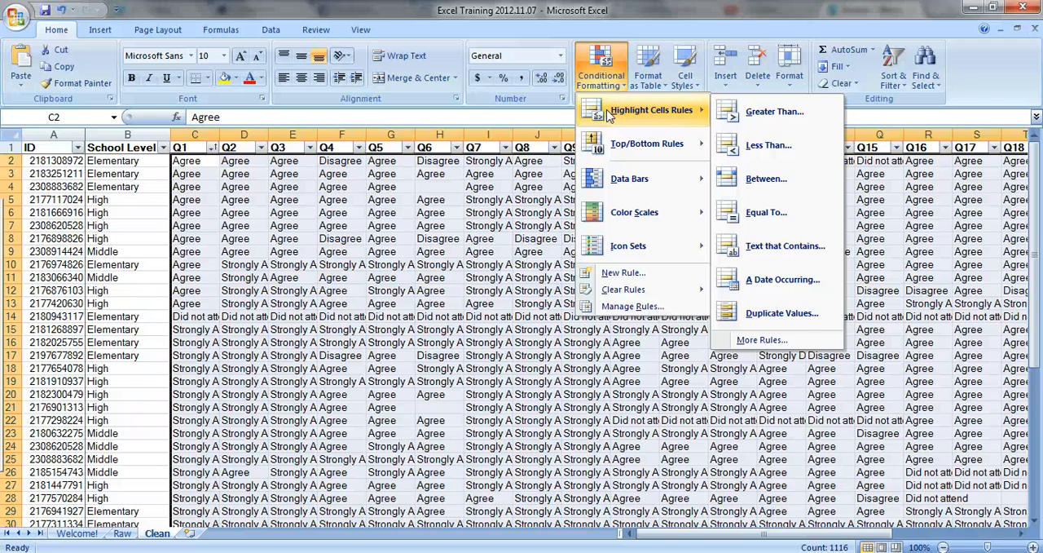
{"action": "mouse_move", "coordinate": [776, 212]}
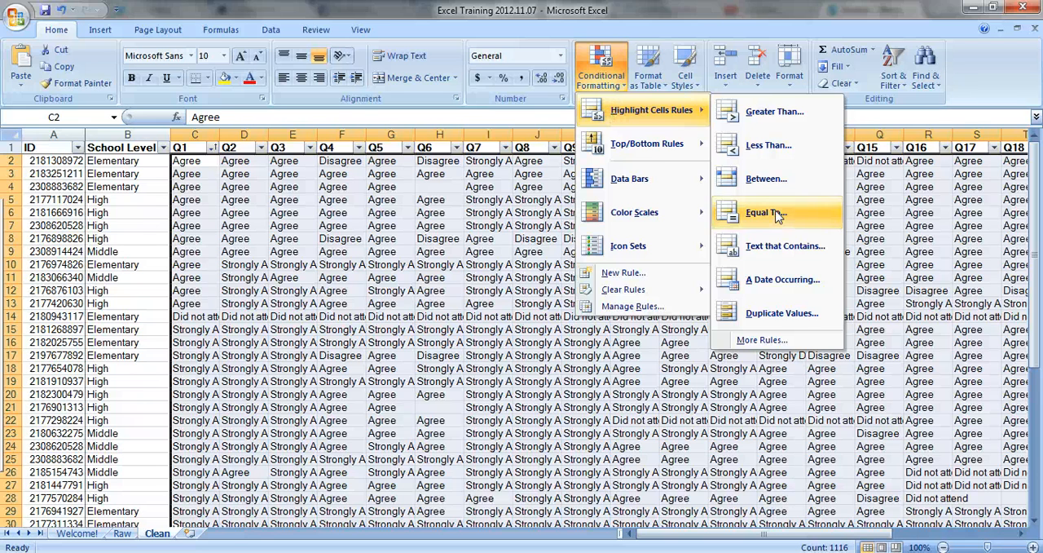
{"action": "left_click", "coordinate": [764, 212]}
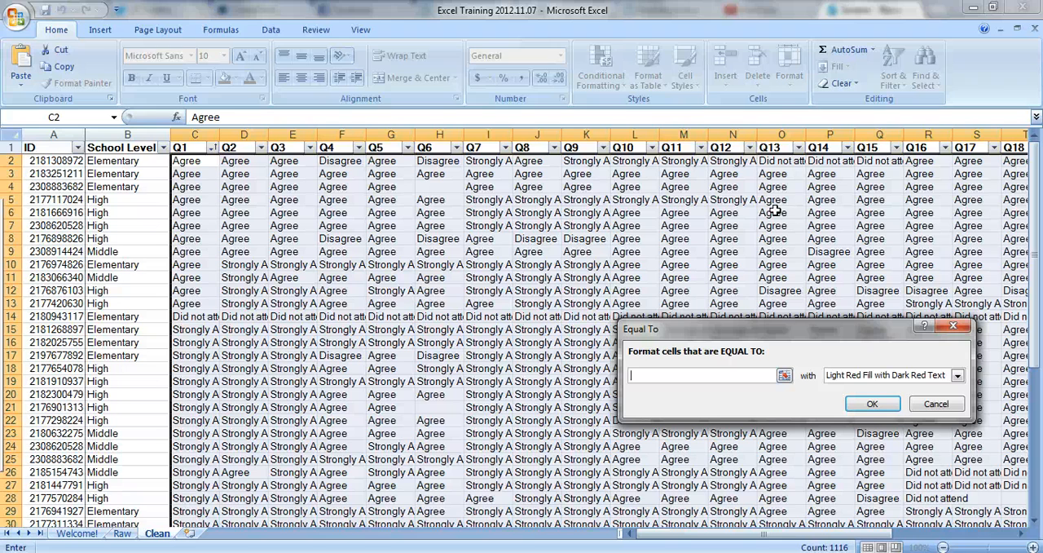
{"action": "type", "text": "t"}
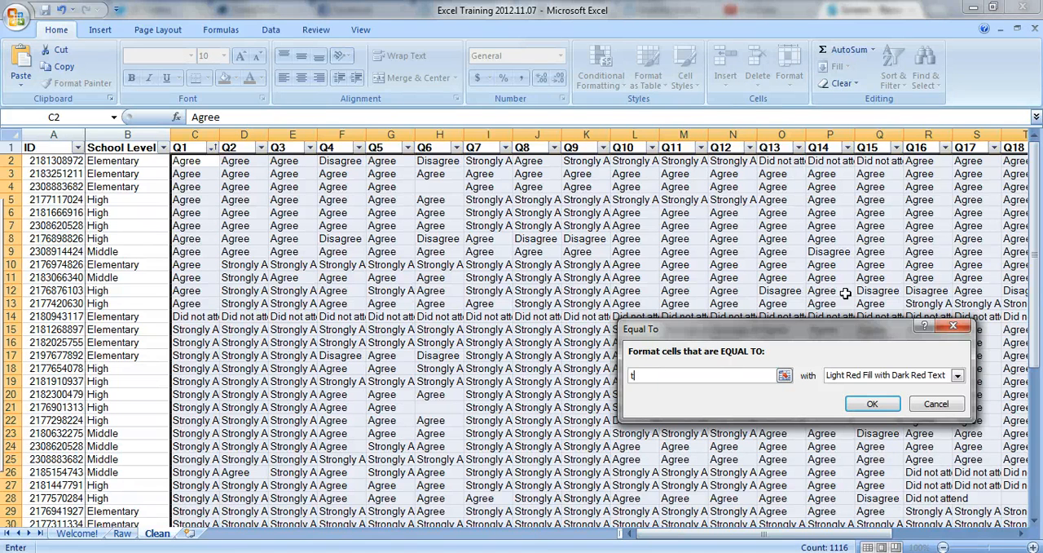
{"action": "type", "text": "Strongly Agr"}
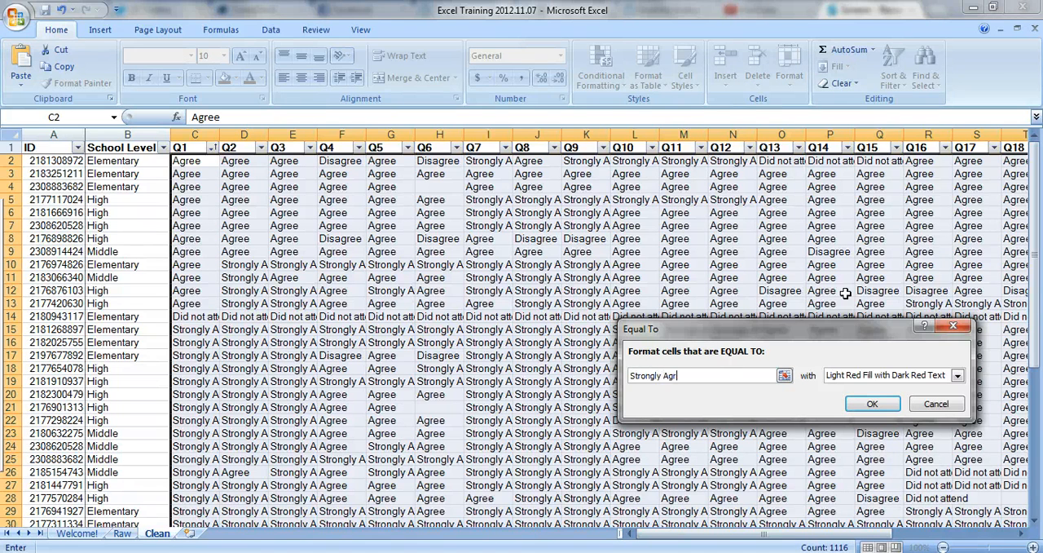
{"action": "left_click", "coordinate": [957, 375]}
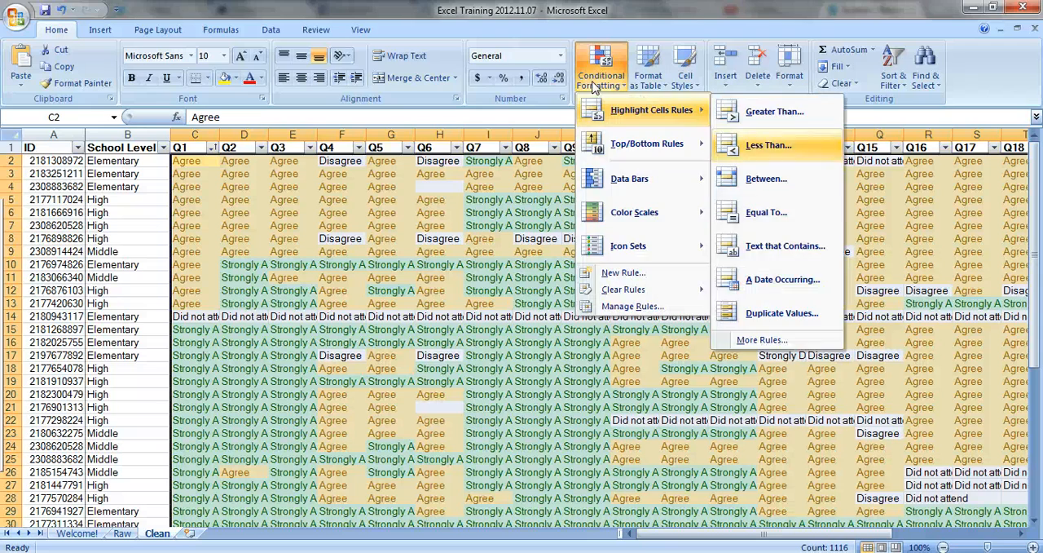
- Add Equal To rules colouring 'Disagree' and 'Strongly Disagree' answers light red
{"action": "left_click", "coordinate": [766, 212]}
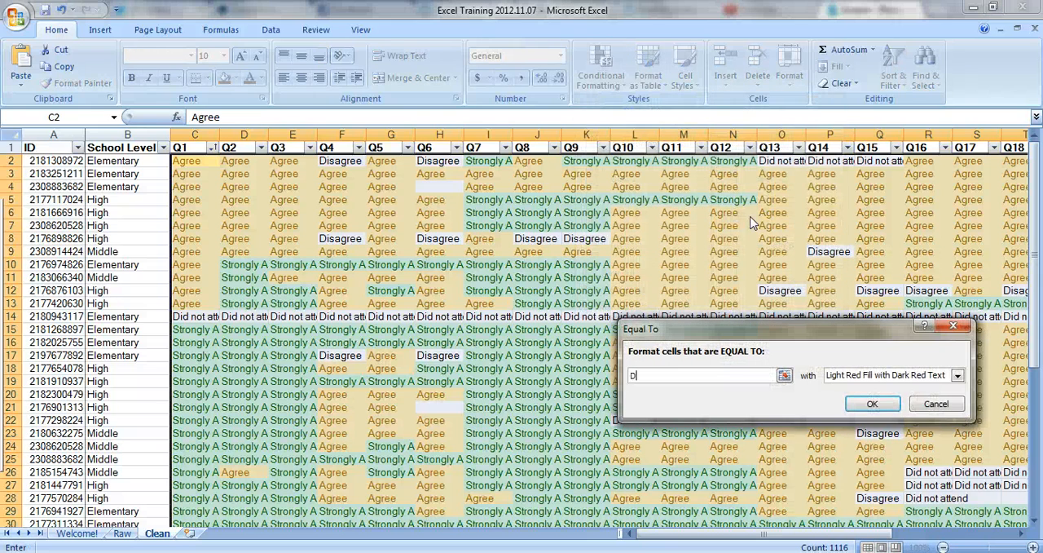
{"action": "type", "text": "isagree"}
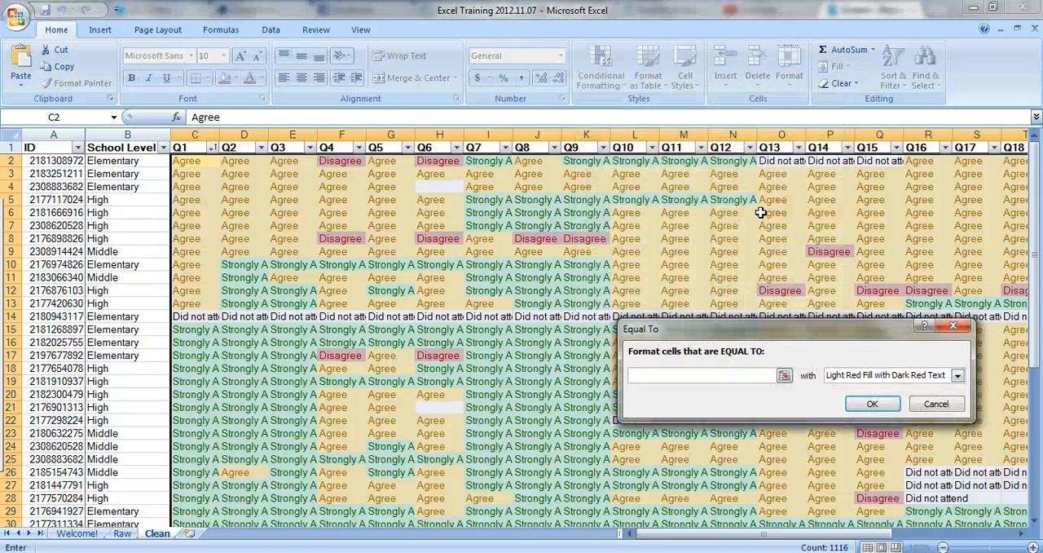
{"action": "type", "text": "Strongly Disagree"}
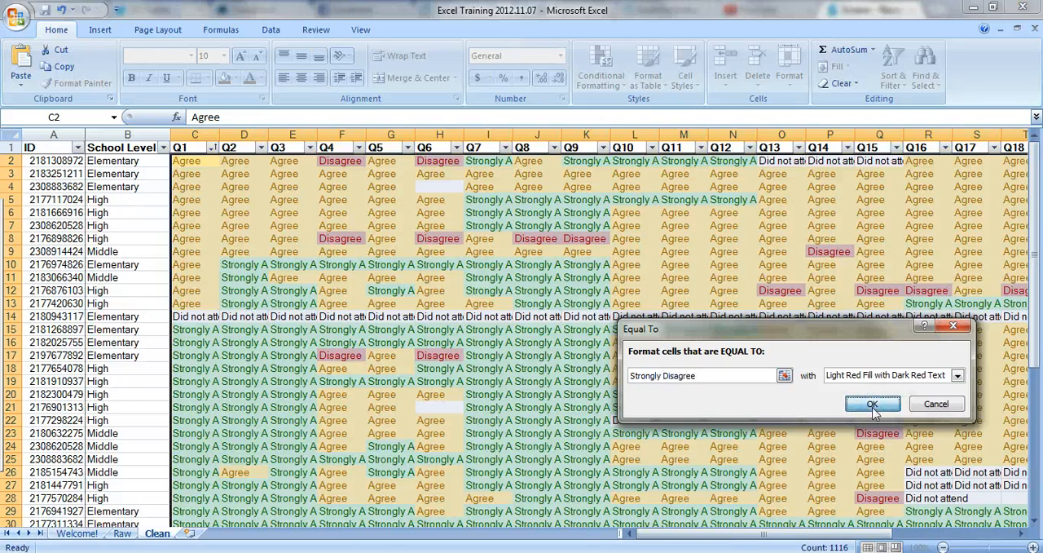
{"action": "left_click", "coordinate": [874, 404]}
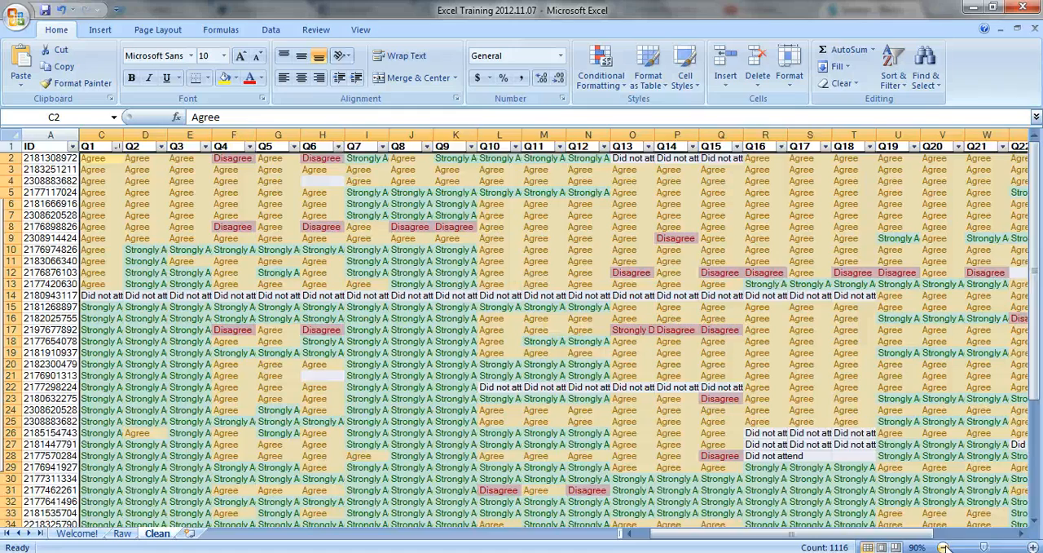
- Zoom the sheet out to 60% so the whole colour-coded grid fits on screen
{"action": "left_click", "coordinate": [946, 548]}
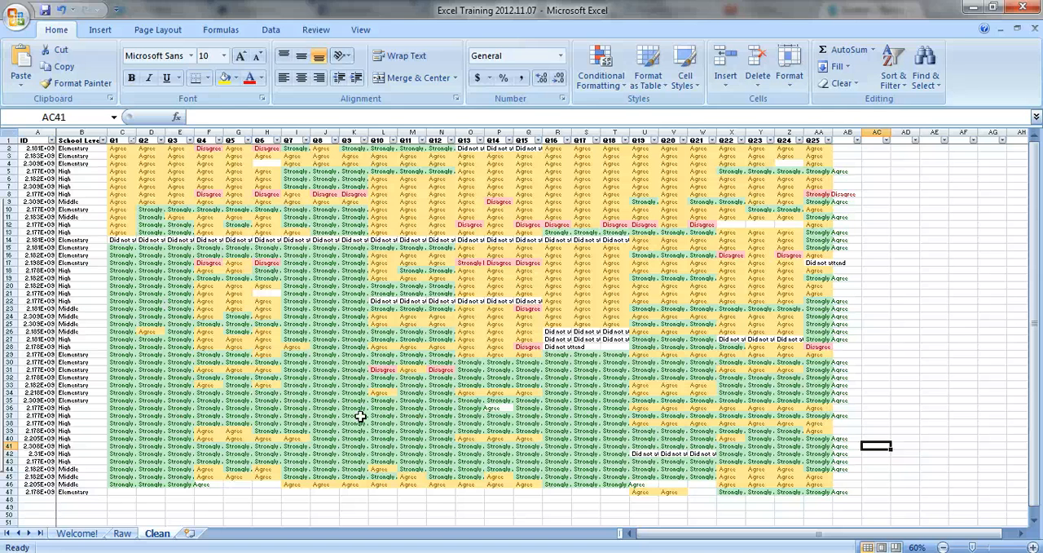
{"action": "mouse_move", "coordinate": [829, 427]}
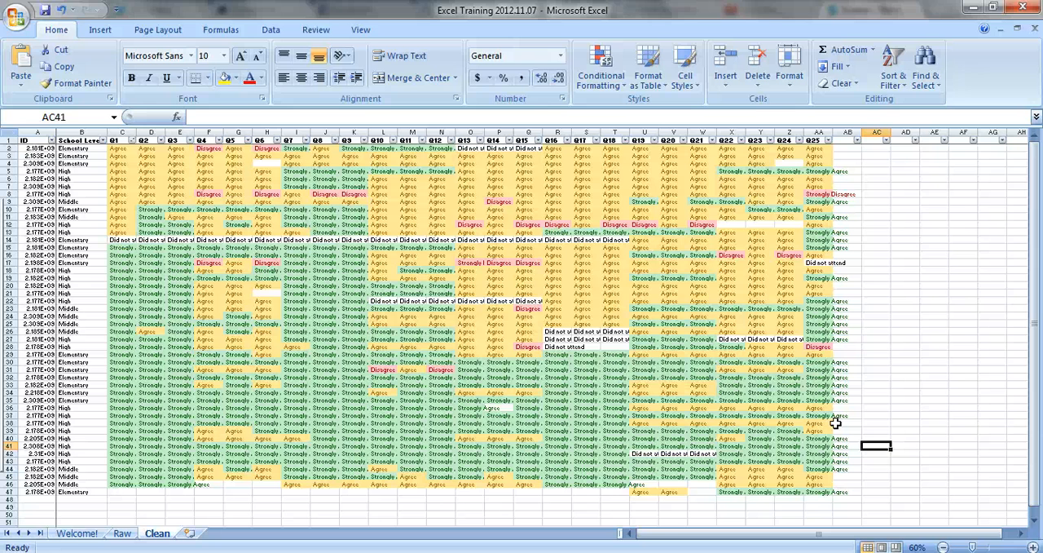
{"action": "mouse_move", "coordinate": [834, 420]}
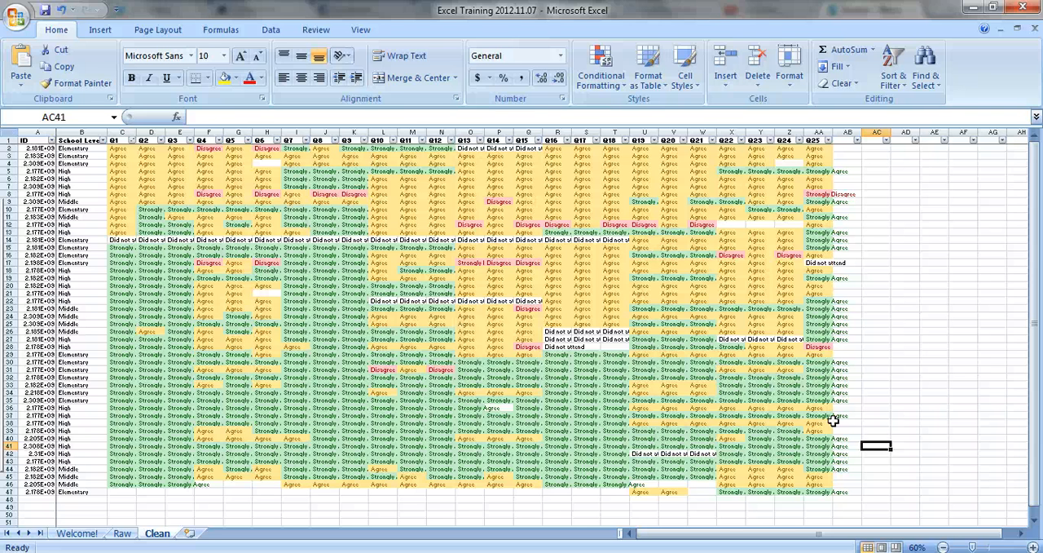
{"action": "mouse_move", "coordinate": [323, 280]}
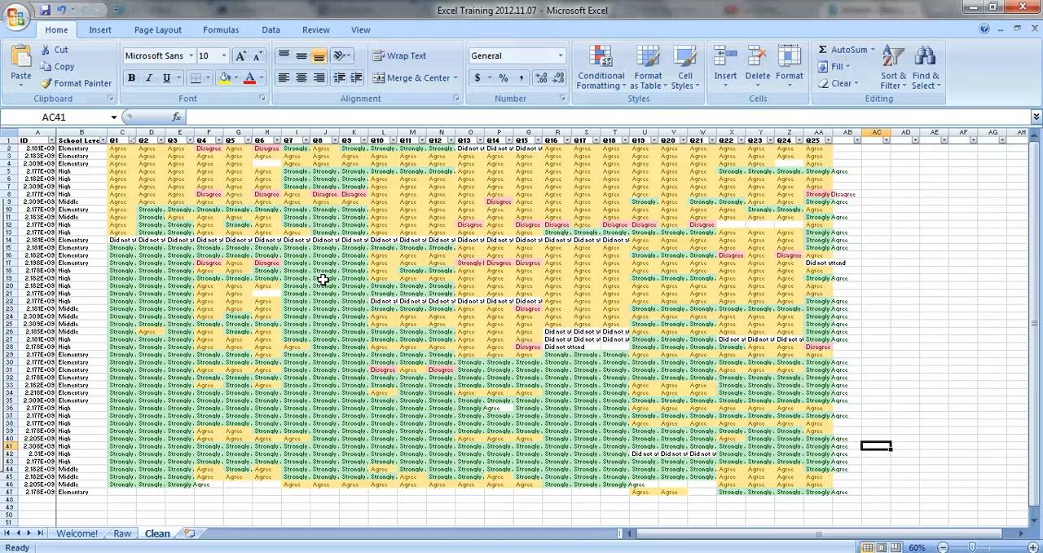
{"action": "mouse_move", "coordinate": [8, 220]}
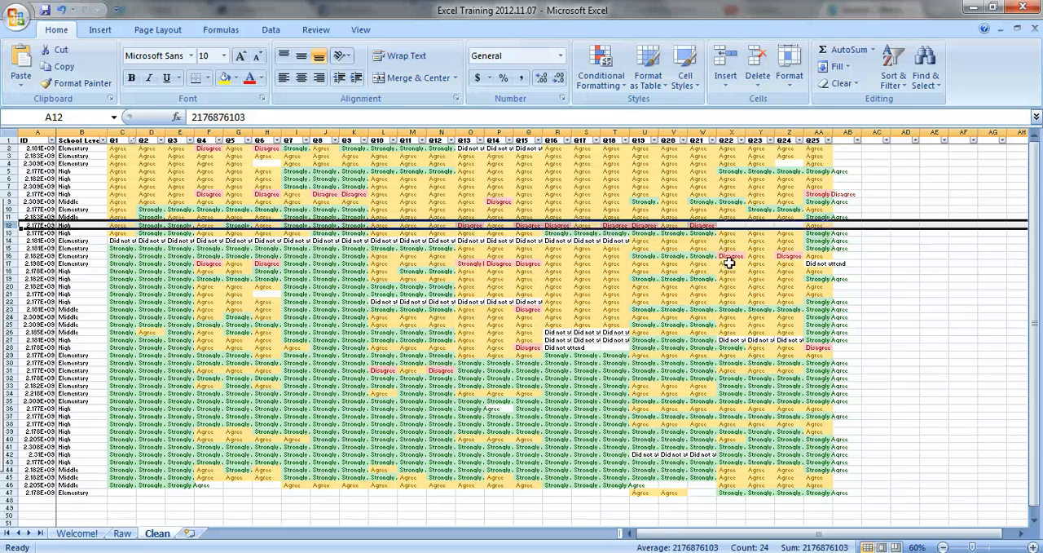
{"action": "mouse_move", "coordinate": [740, 308]}
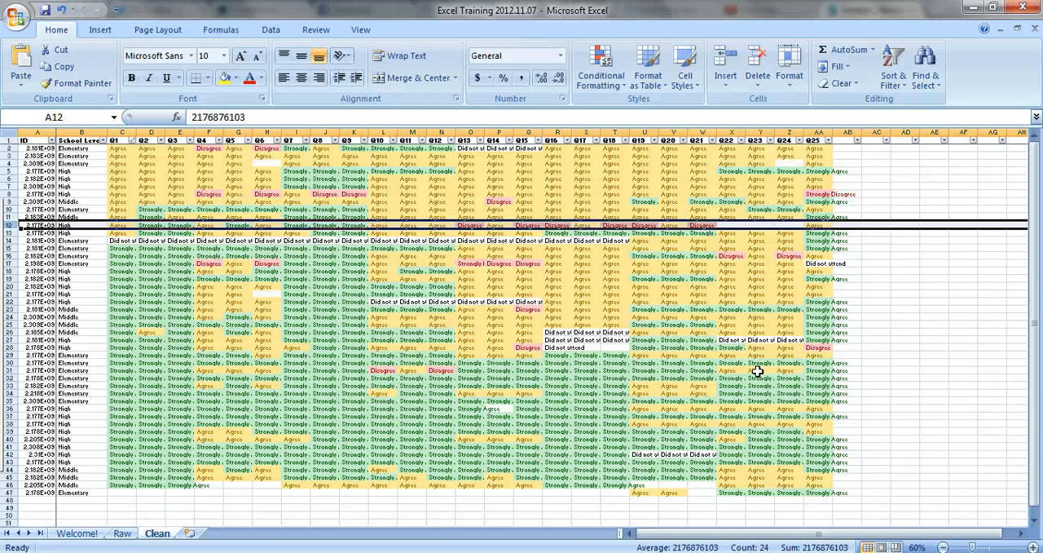
{"action": "mouse_move", "coordinate": [82, 257]}
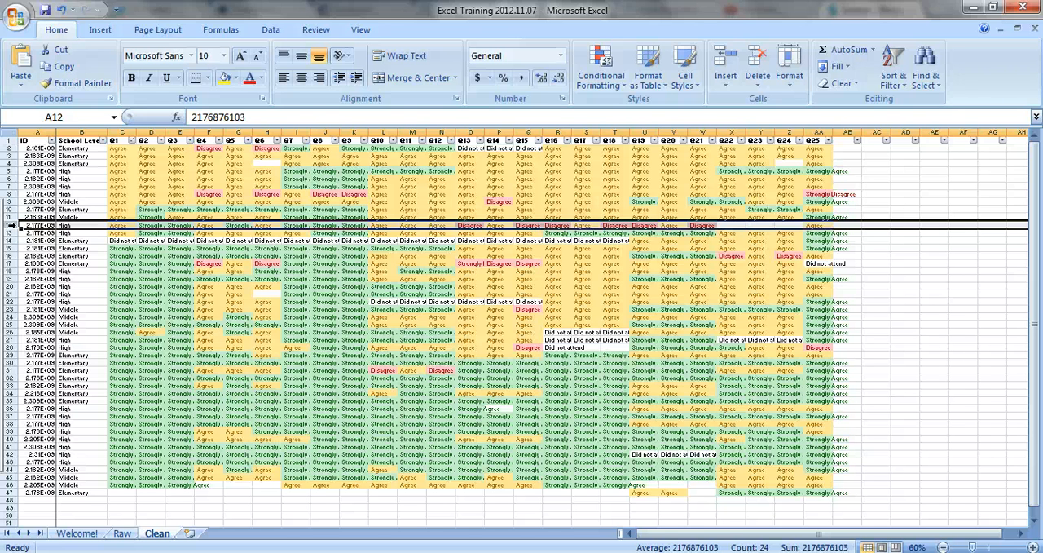
{"action": "mouse_move", "coordinate": [470, 212]}
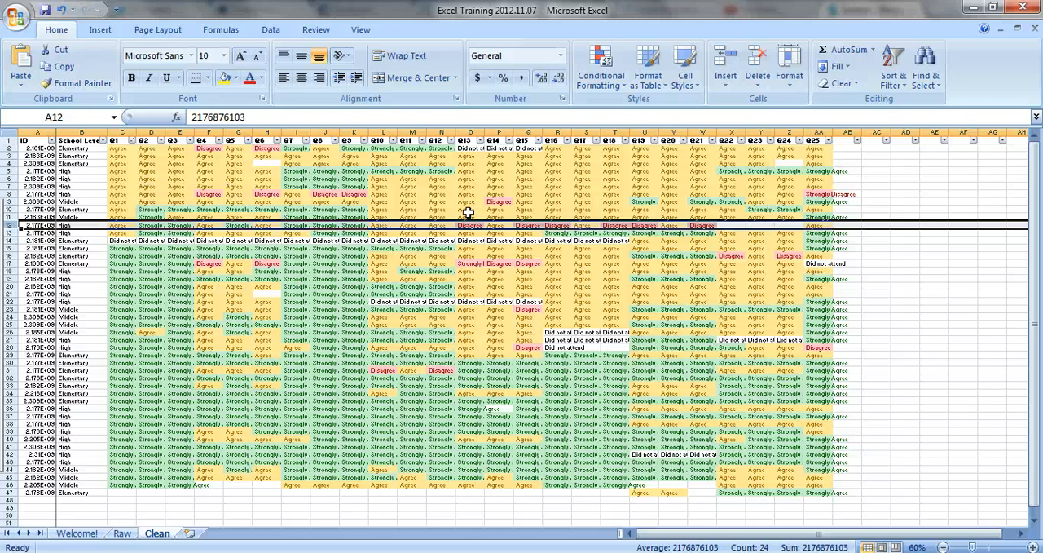
{"action": "mouse_move", "coordinate": [884, 335]}
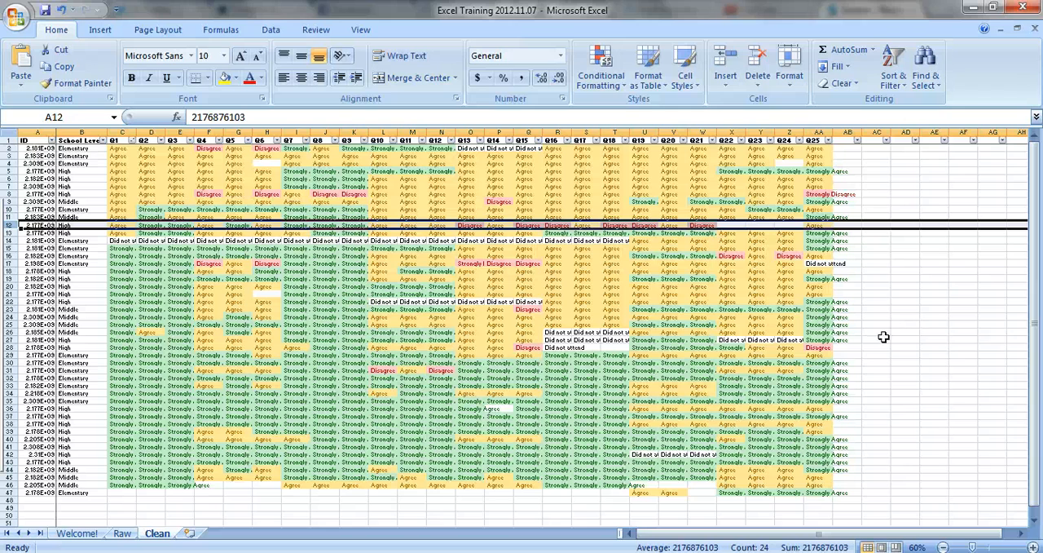
{"action": "mouse_move", "coordinate": [877, 355]}
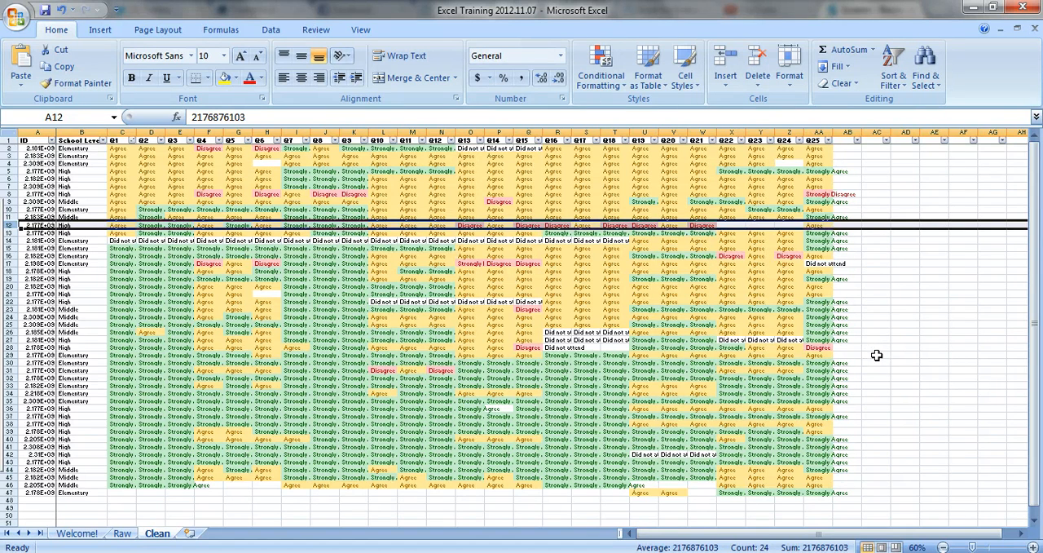
- Return to the Welcome sheet with the Excel for Evaluators title
{"action": "left_click", "coordinate": [78, 531]}
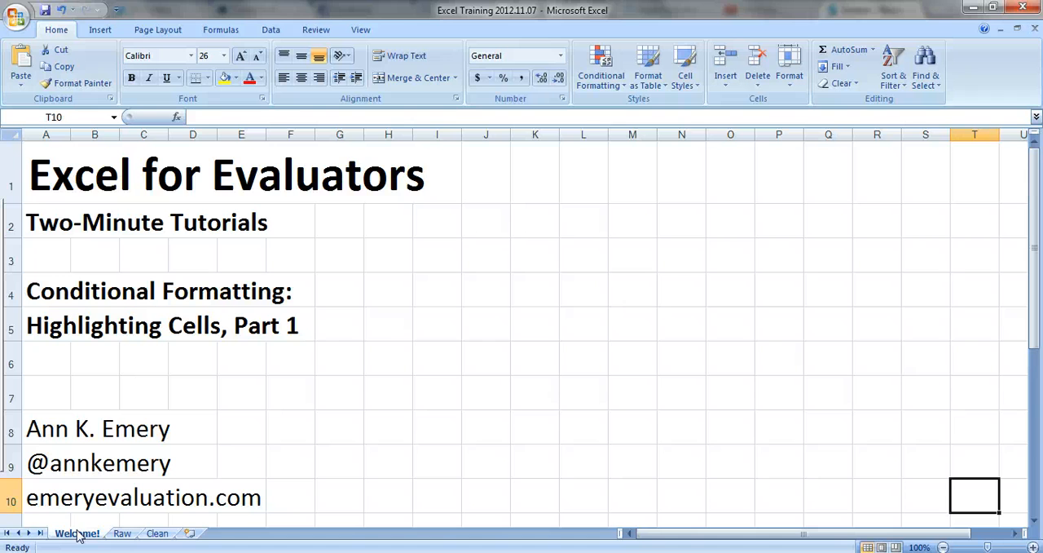